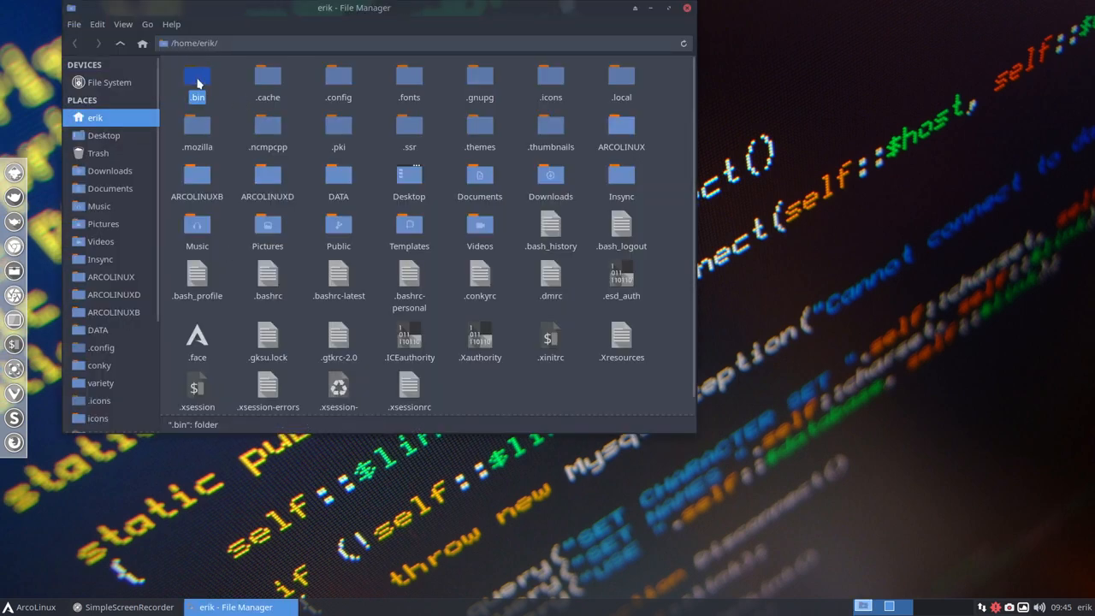
# Step: Browse into ~/.bin/main and select the 150-install-network-discovery-v4.sh script
pyautogui.doubleClick(196, 77)
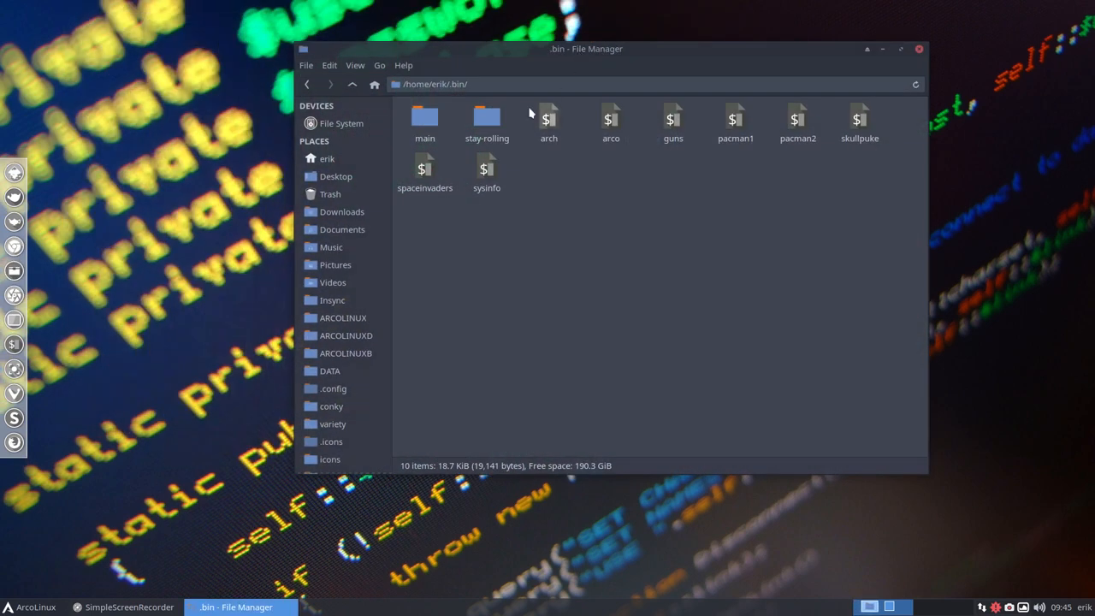
pyautogui.doubleClick(425, 120)
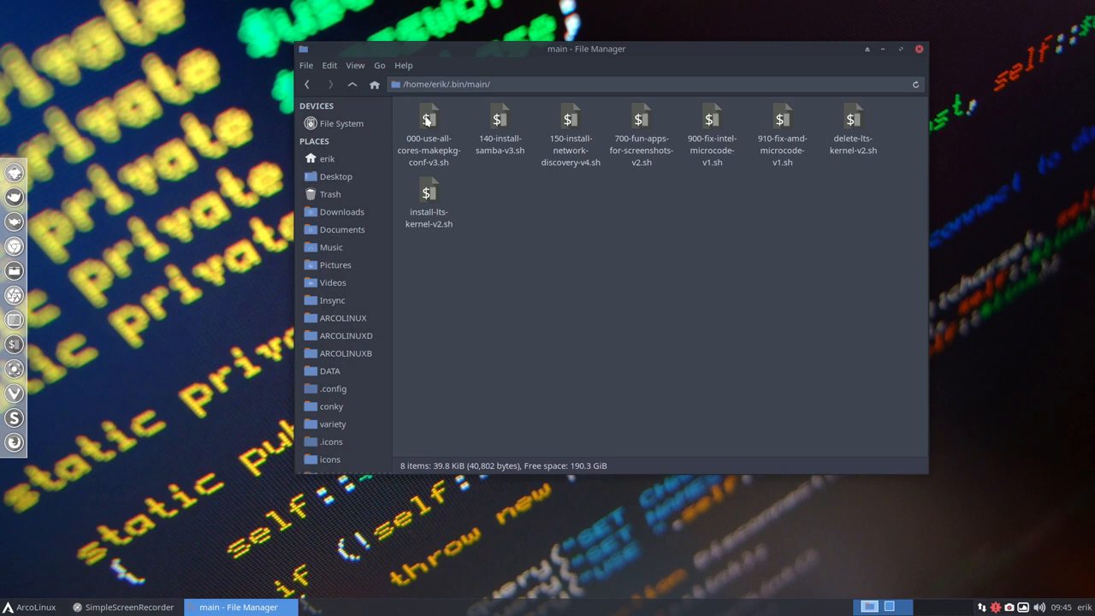
pyautogui.moveTo(539, 233)
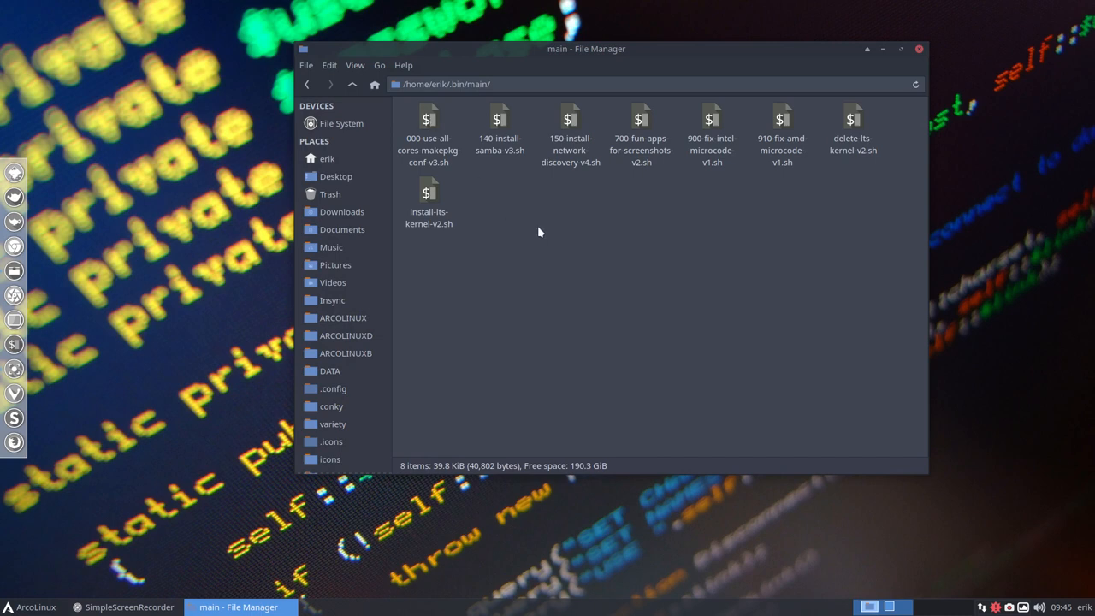
pyautogui.click(500, 129)
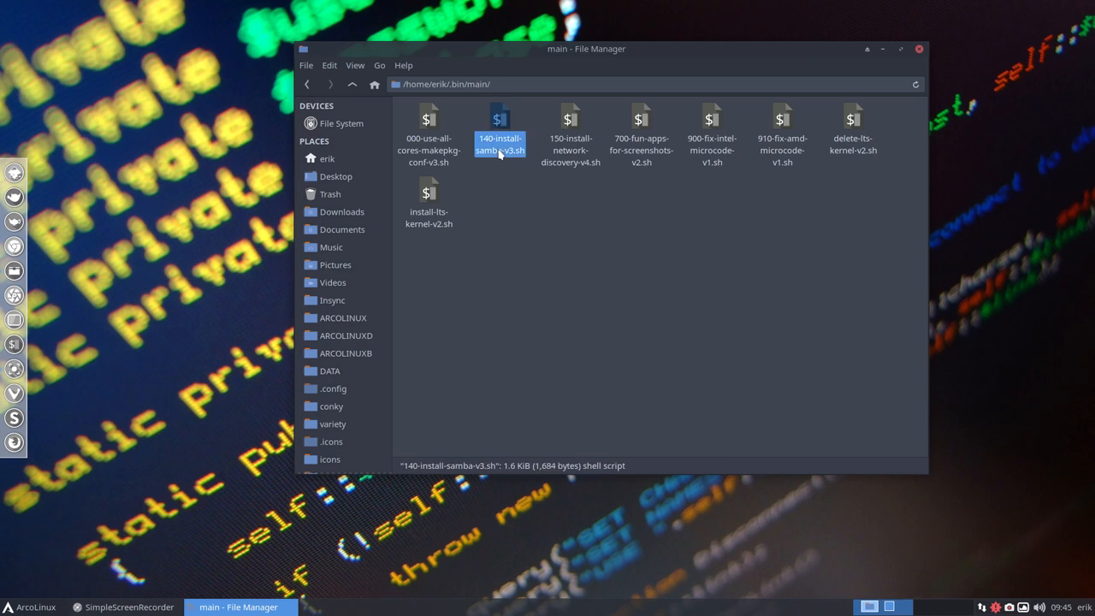
pyautogui.moveTo(571, 128)
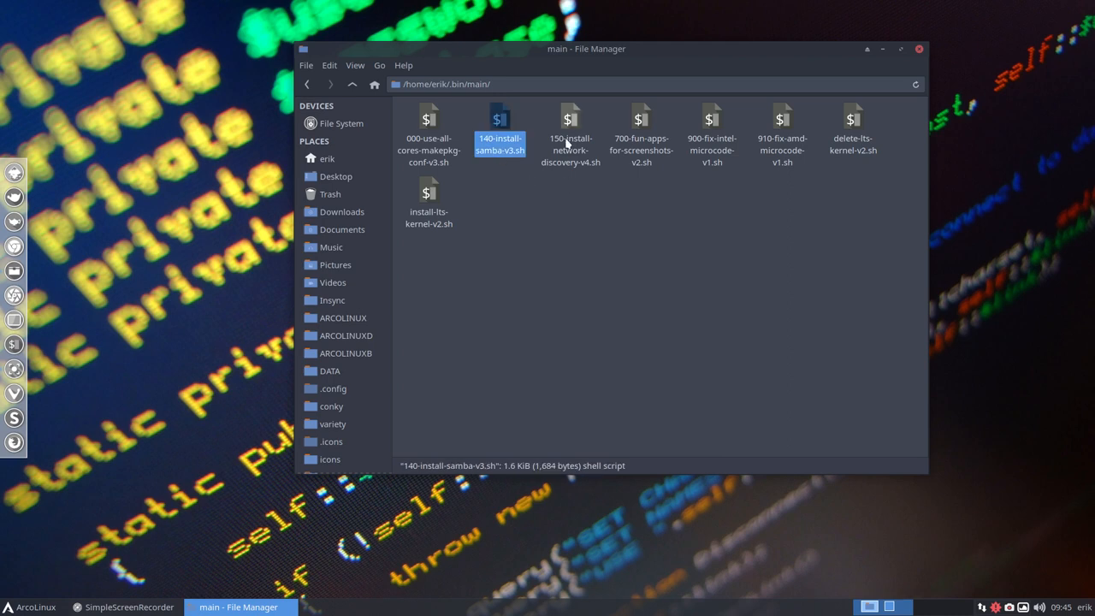
pyautogui.click(571, 137)
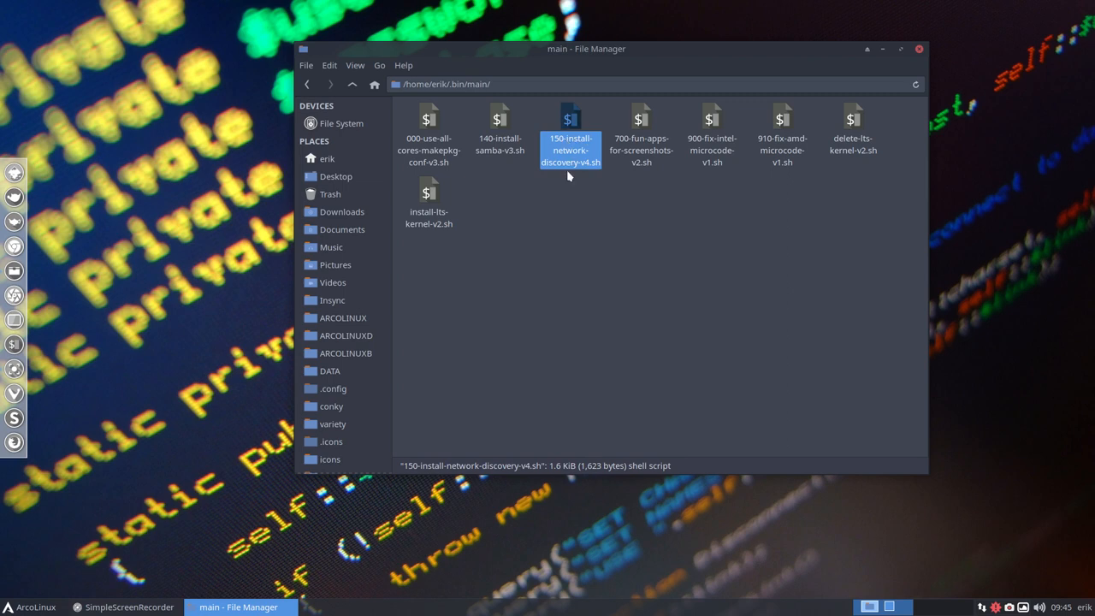
# Step: From a terminal in the main folder, run ./150-install-network-discovery-v4.sh with the password
pyautogui.rightClick(571, 248)
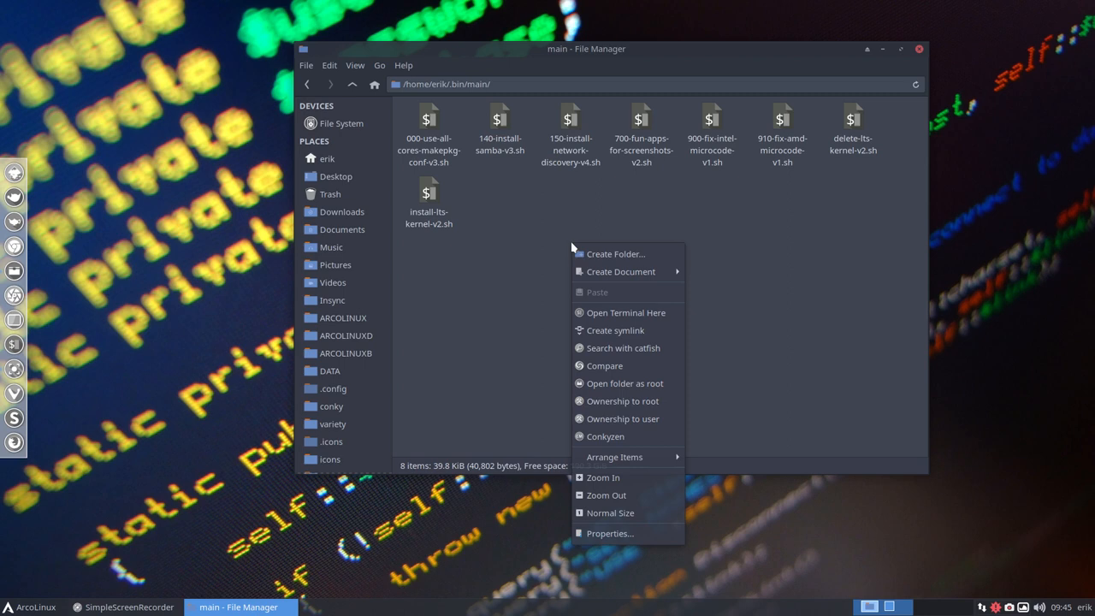
pyautogui.click(626, 311)
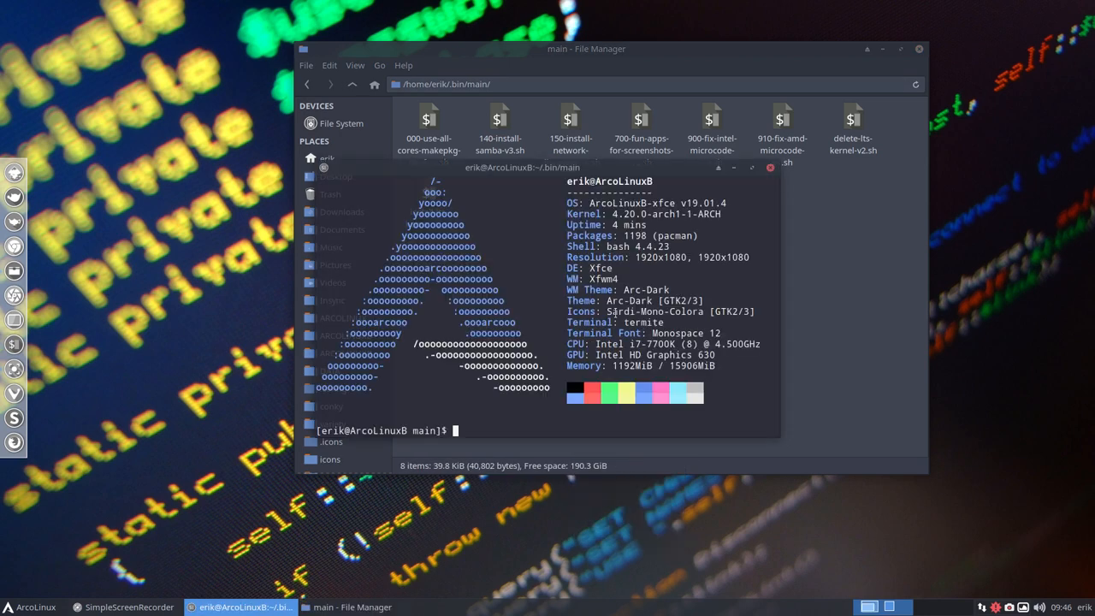
pyautogui.write('./')
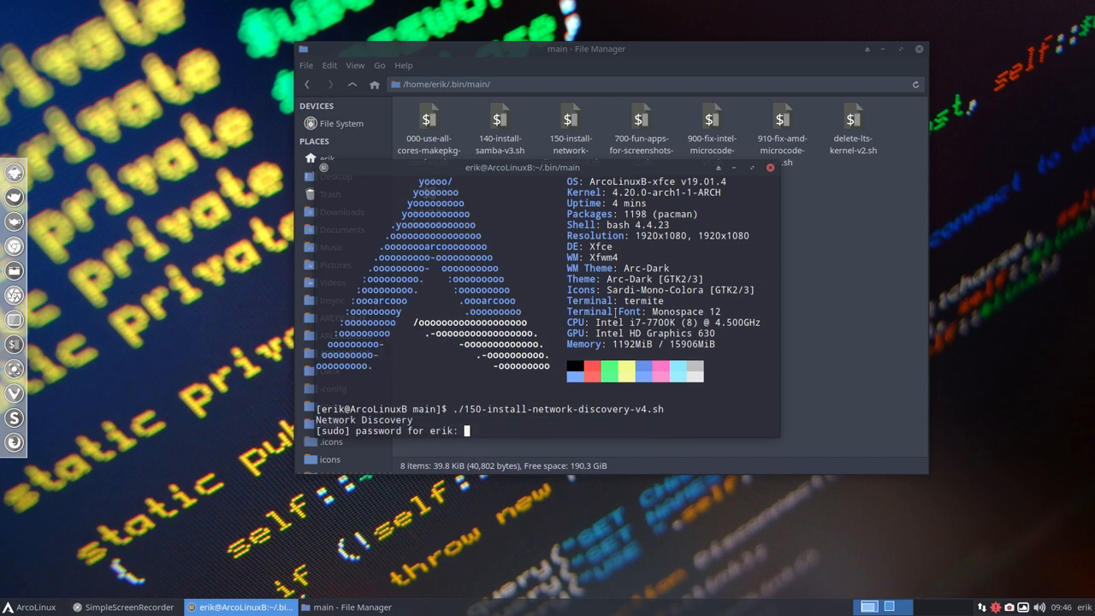
pyautogui.press('Return')
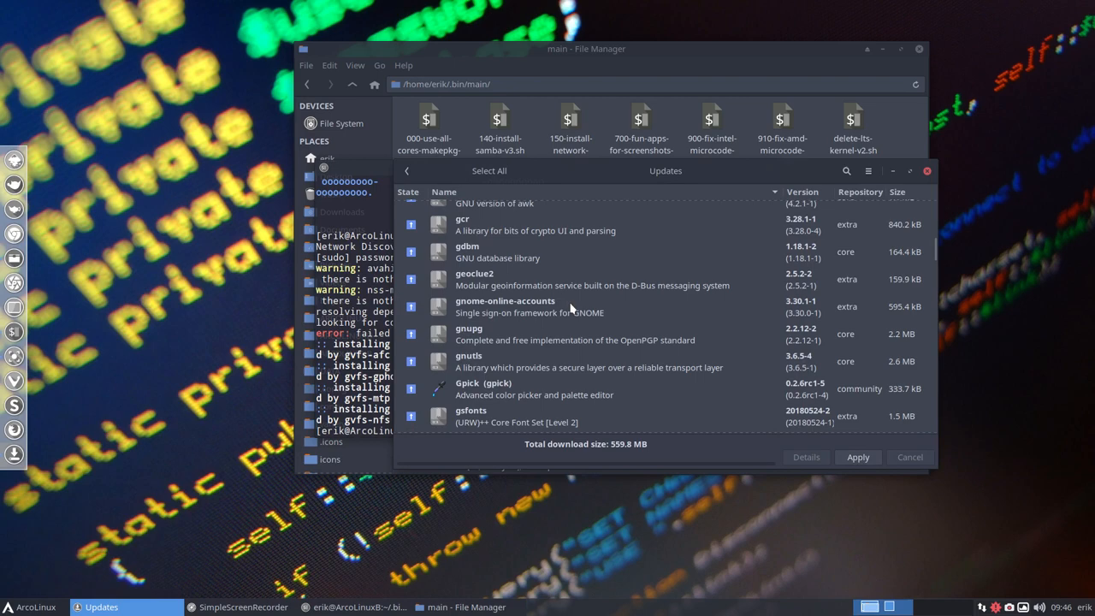
# Step: Review the gvfs dependency-conflict output and close the Updates list
pyautogui.scroll(-3)
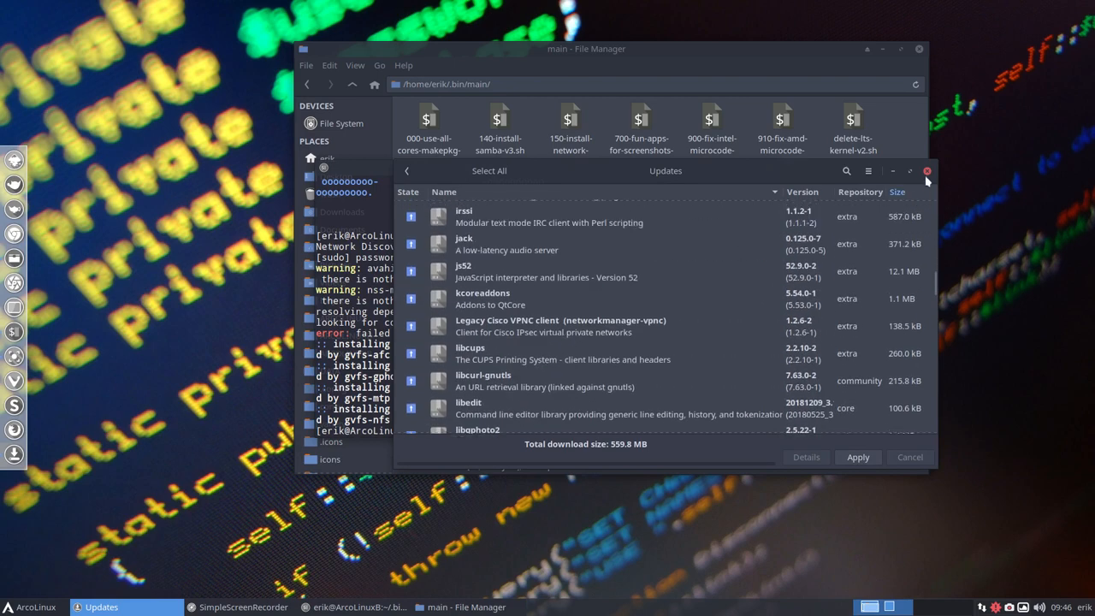
pyautogui.click(927, 171)
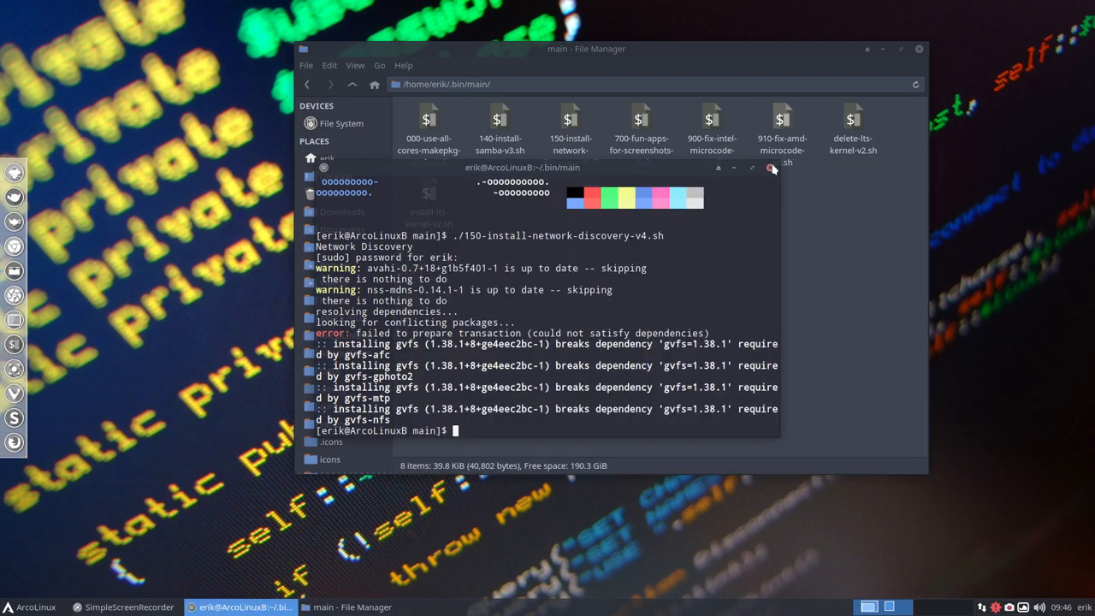
# Step: Launch Print Settings via 'prin' search and unlock the Canon MG7700 printer settings
pyautogui.click(32, 606)
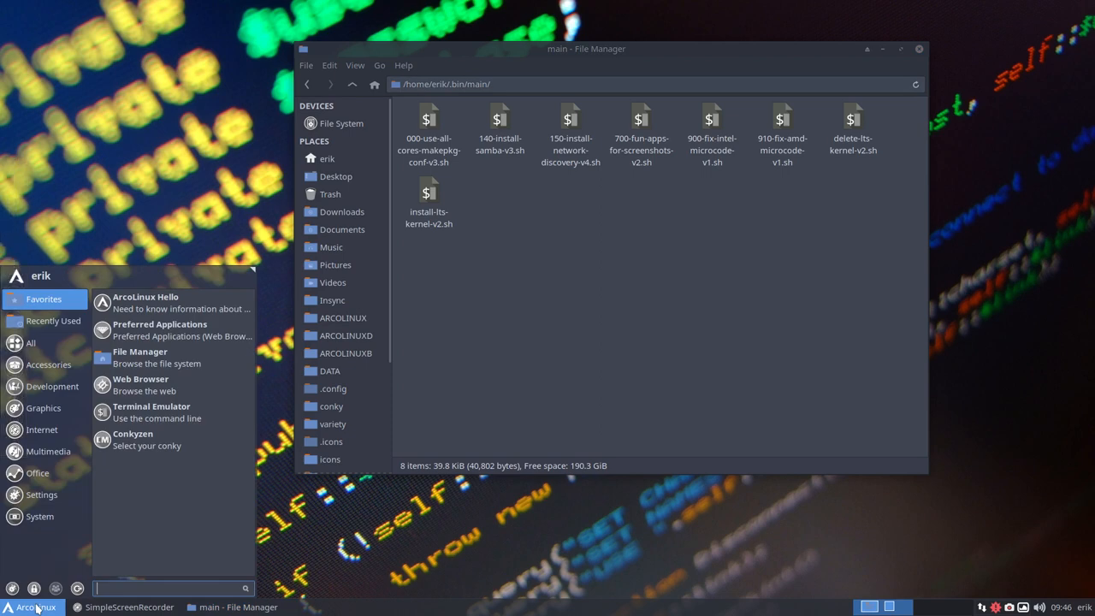
pyautogui.write('prin')
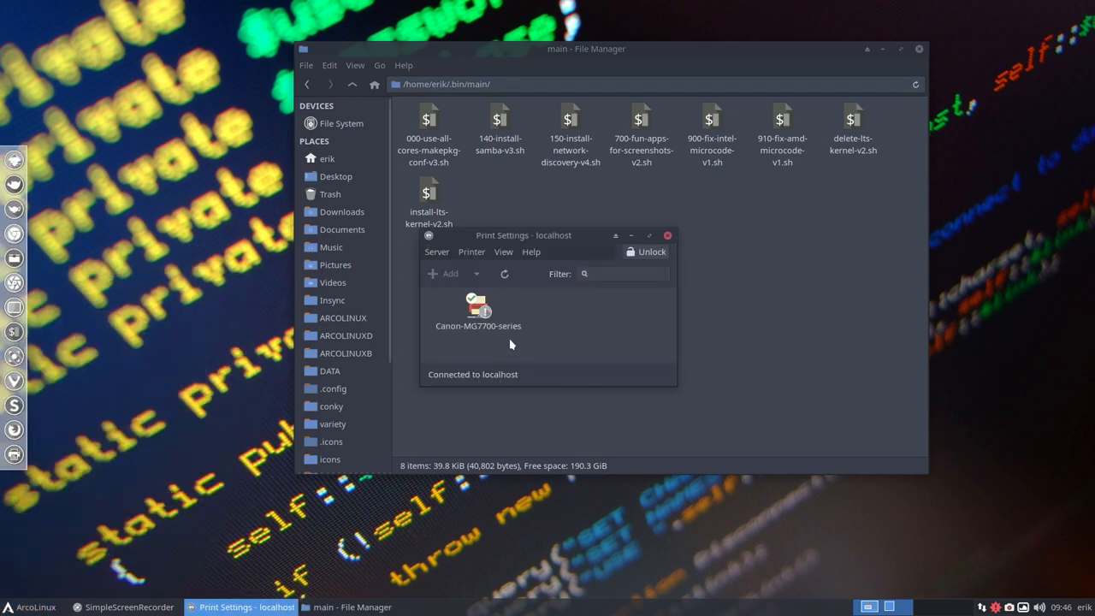
pyautogui.click(650, 251)
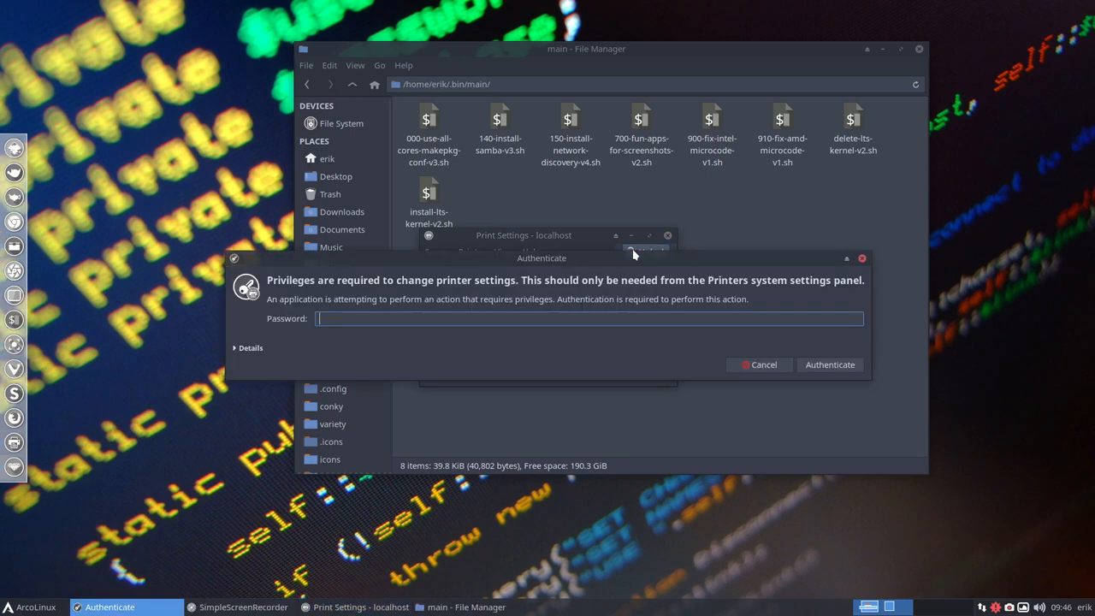
pyautogui.click(828, 364)
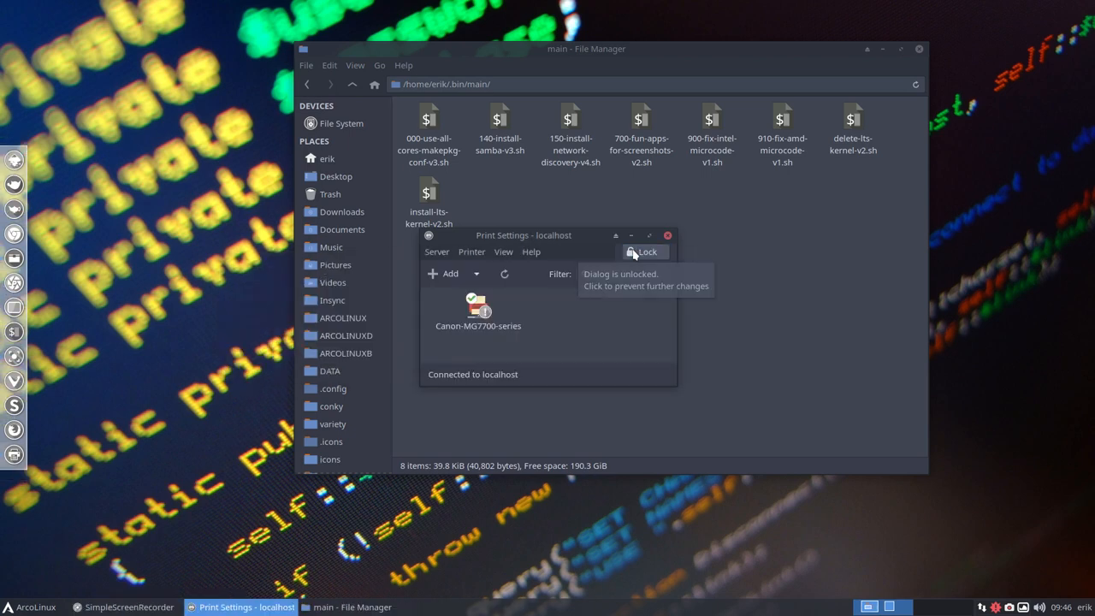
pyautogui.moveTo(556, 247)
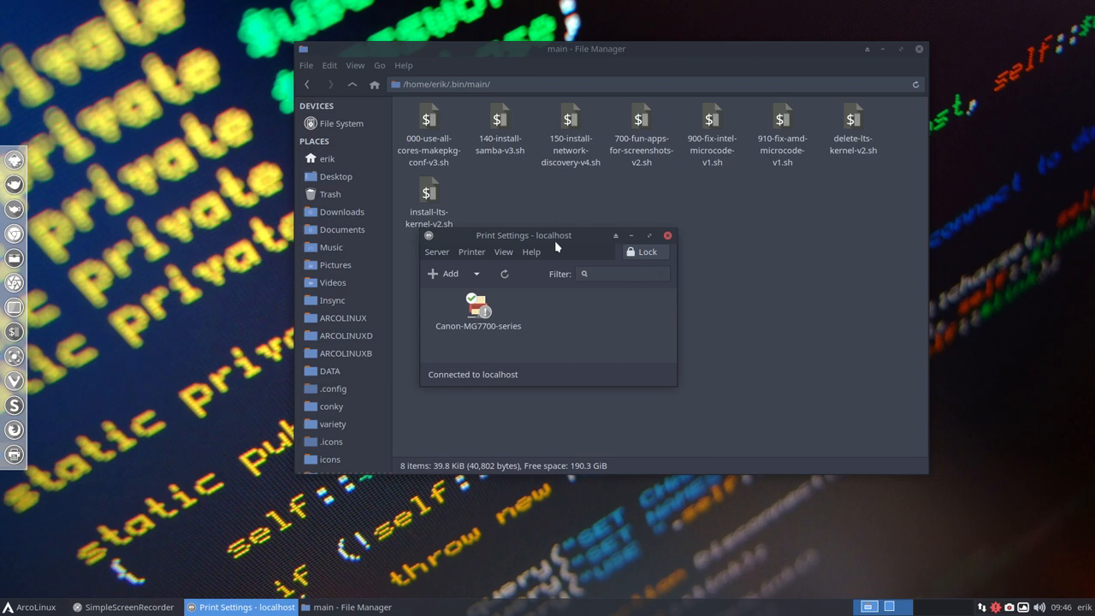
pyautogui.moveTo(574, 241)
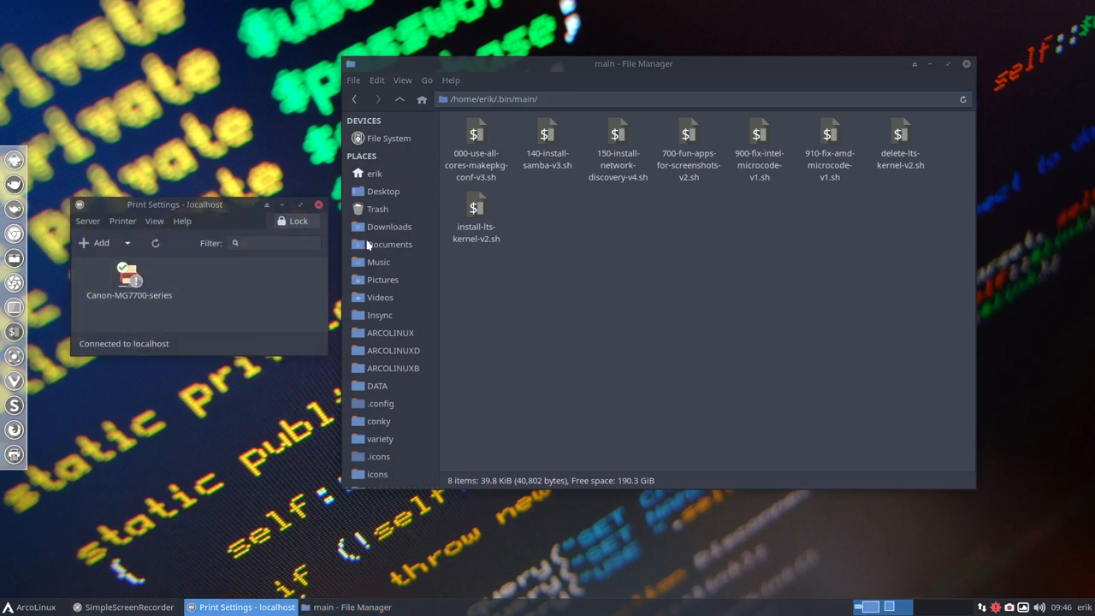
# Step: Select 150-install-network-discovery-v4.sh in the File Manager beside the Print Settings window
pyautogui.click(618, 151)
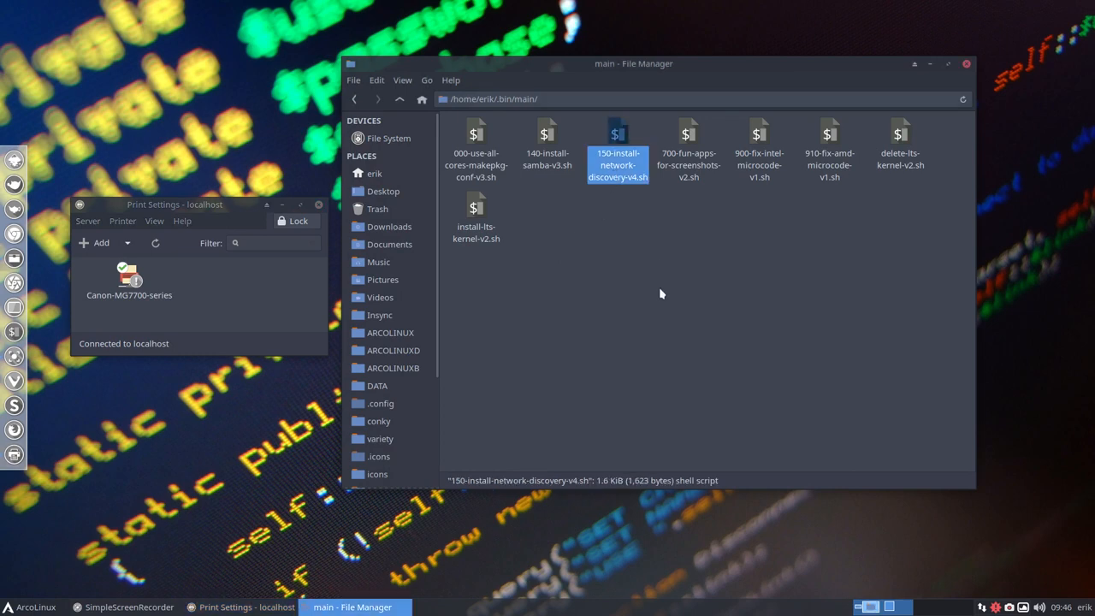